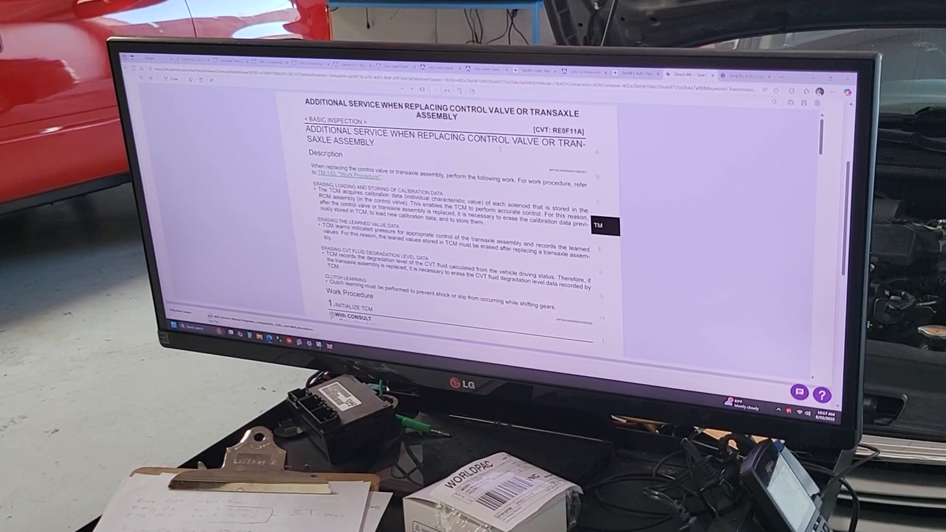
Scroll from the description down to Work Procedure steps 1 and 2 for initializing the TCM.
scroll("down", 3)
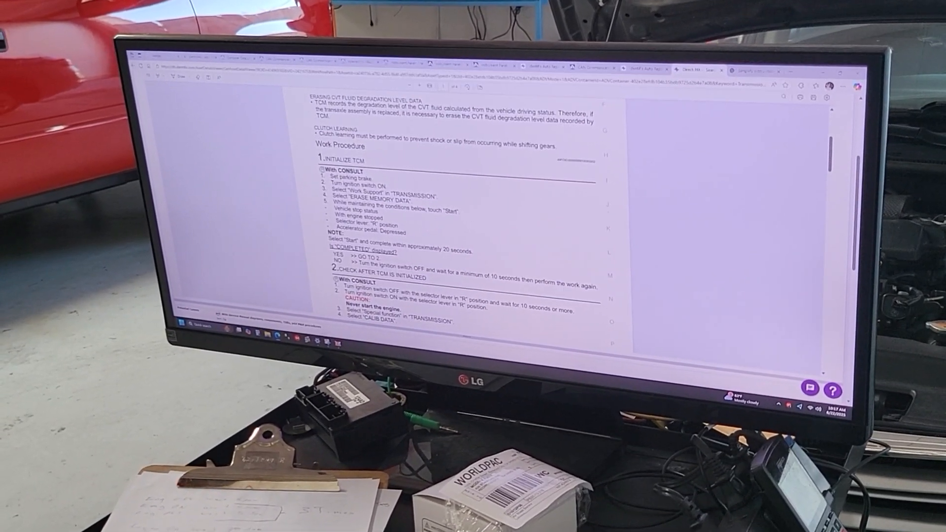
scroll("down", 3)
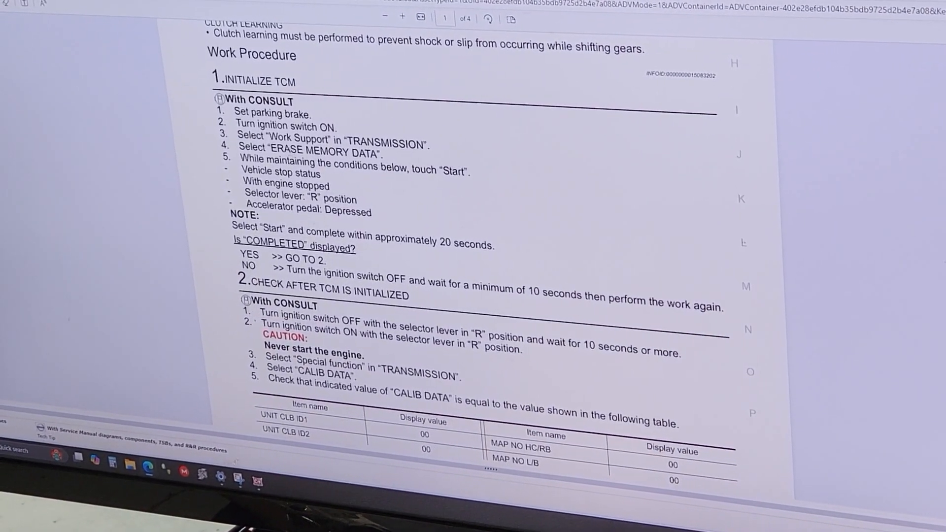
Scroll to step 2's never-start-the-engine caution and the start of the CALIB DATA table.
scroll("down", 3)
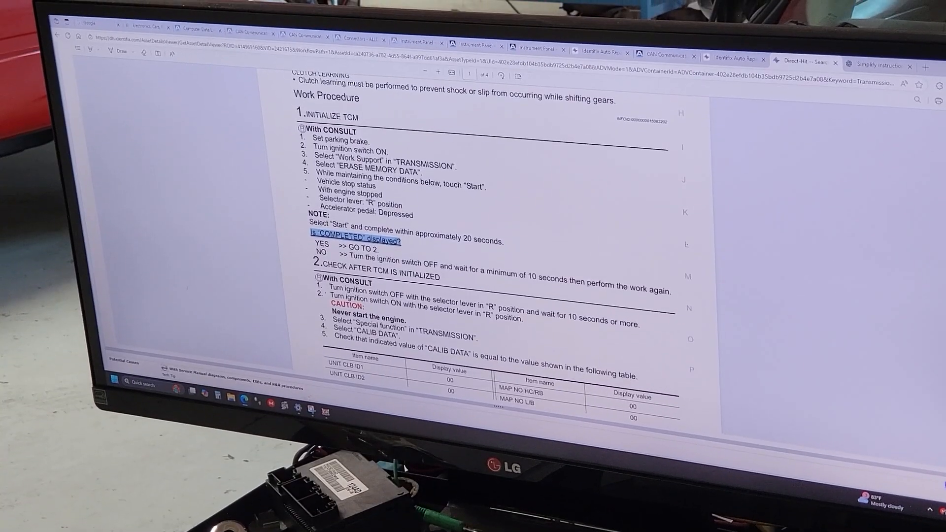
scroll("down", 3)
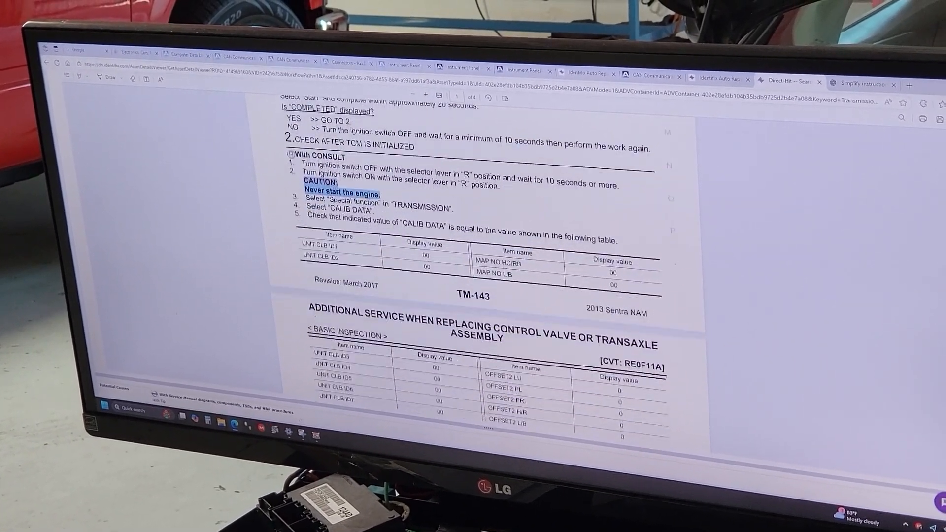
Scroll through the whole CALIB DATA value table down to the YES/NO match check.
scroll("down", 3)
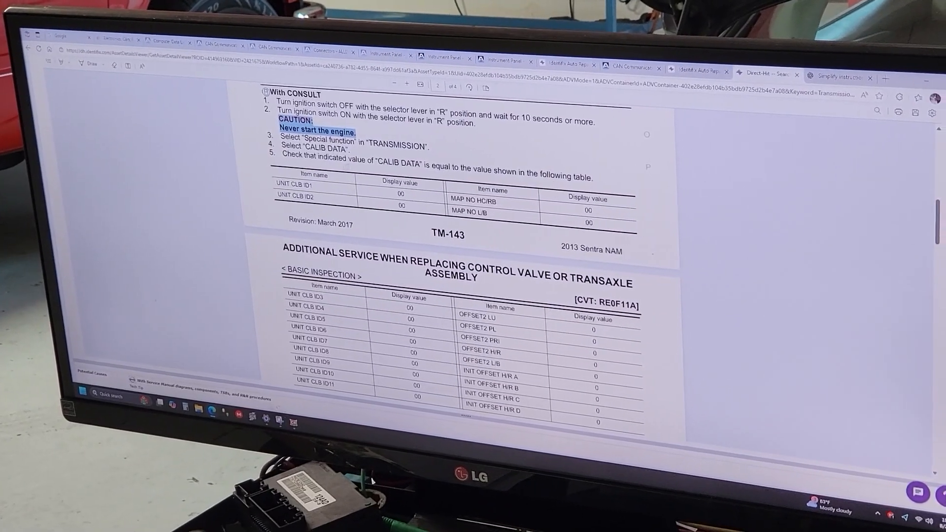
scroll("down", 3)
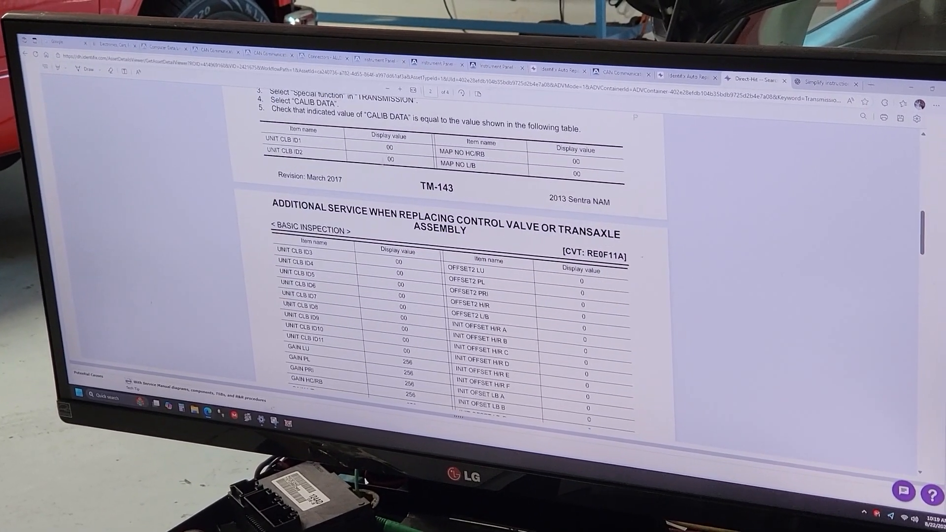
scroll("down", 3)
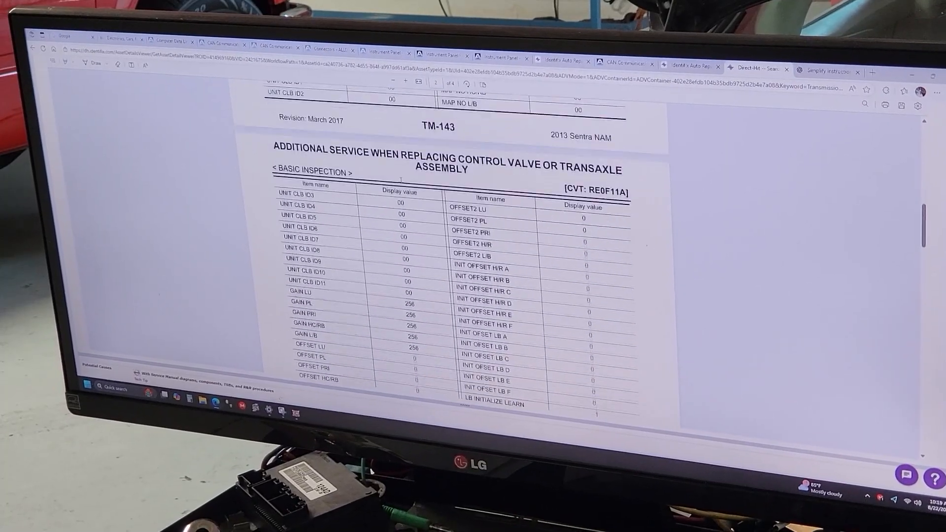
scroll("down", 3)
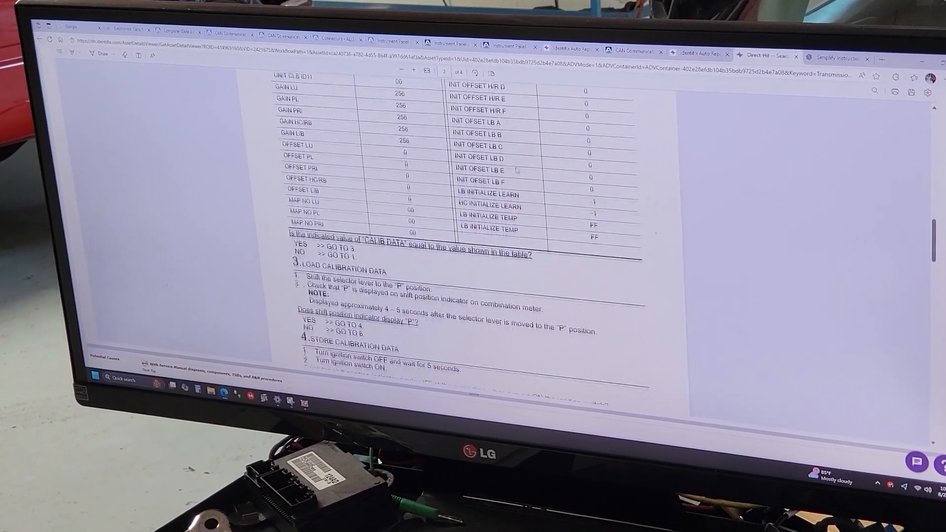
scroll("down", 3)
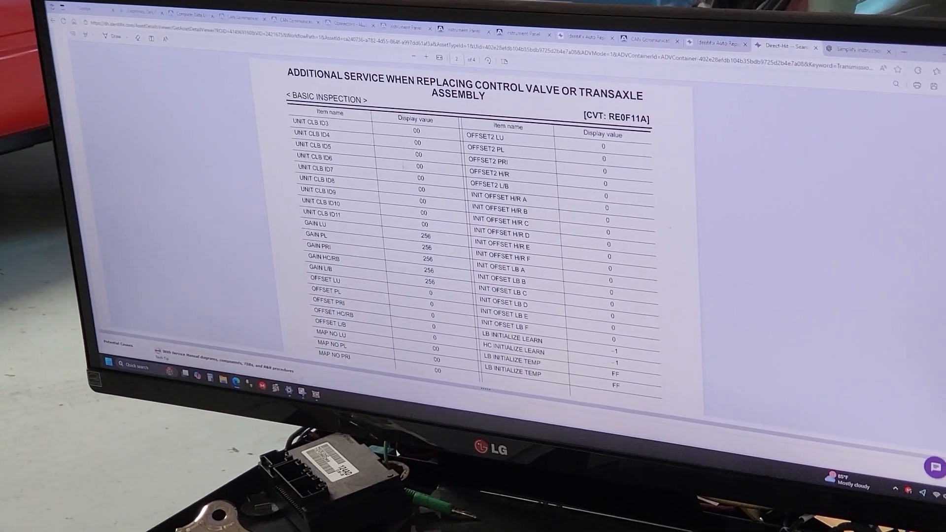
scroll("down", 3)
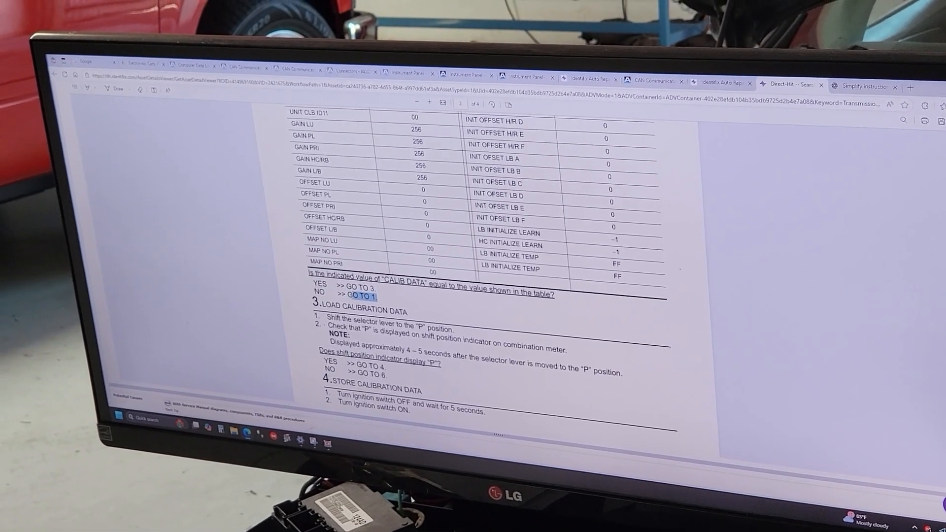
Highlight the check-P-on-meter step and scroll through steps 3–5 to the TM-144 footer.
scroll("down", 3)
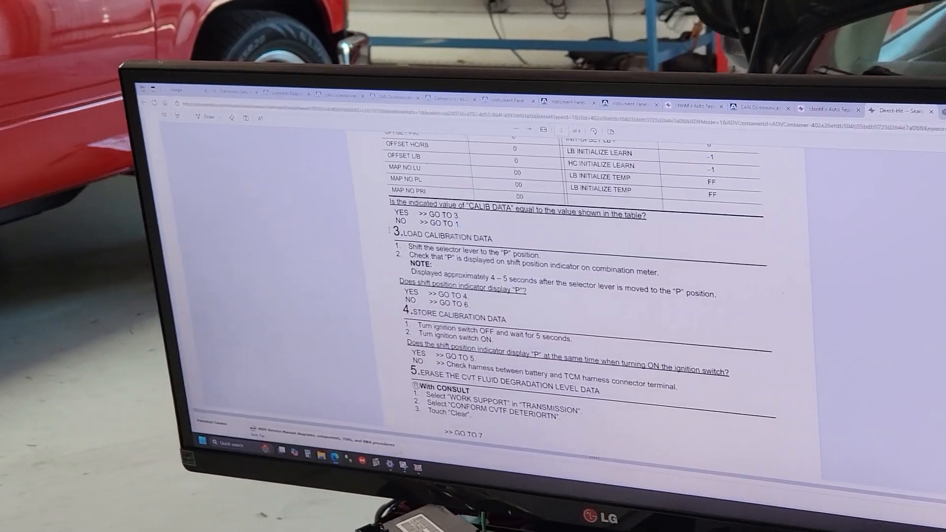
double_click(357, 204)
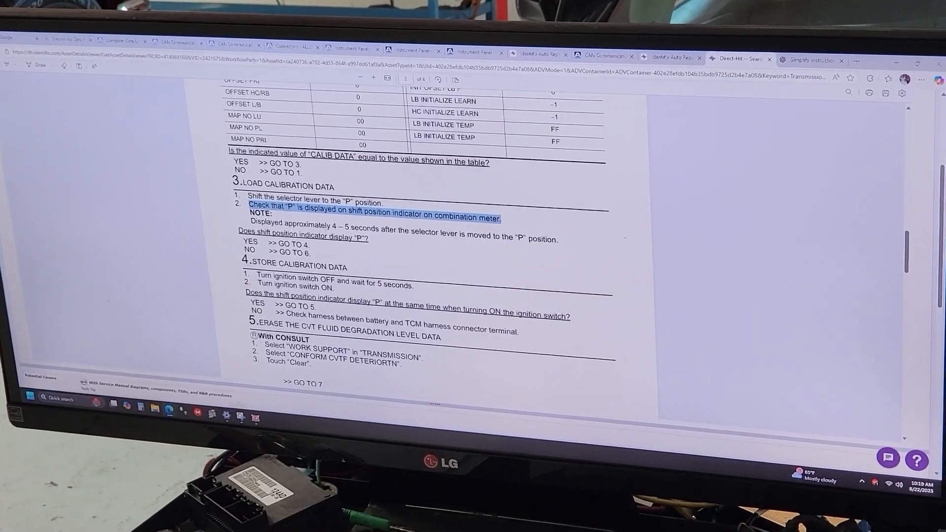
scroll("down", 3)
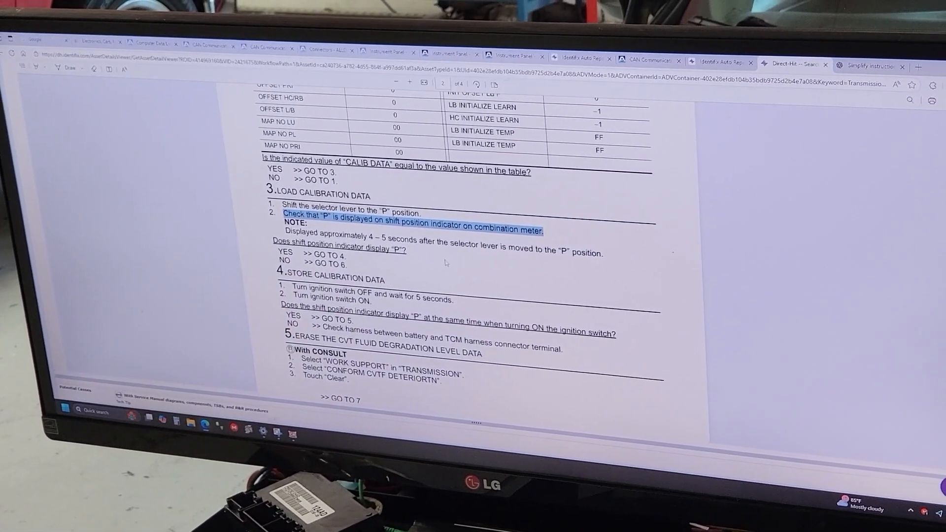
scroll("down", 3)
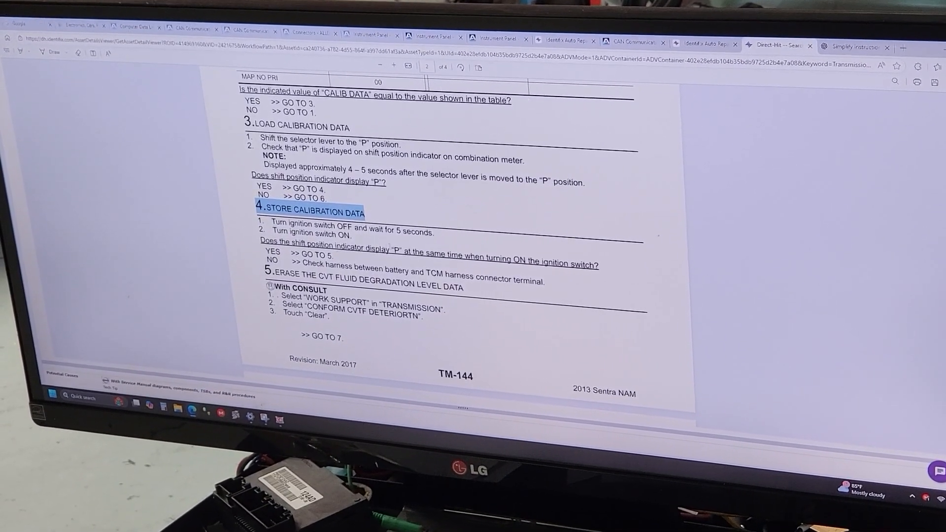
Scroll through step 9 Clutch Learning-2 on TM-145, with and without idle neutral control.
scroll("down", 3)
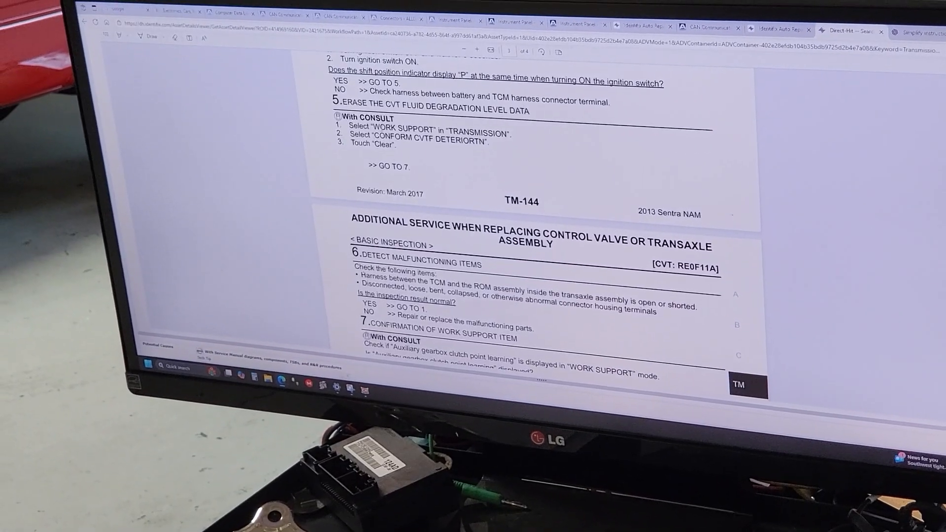
scroll("down", 3)
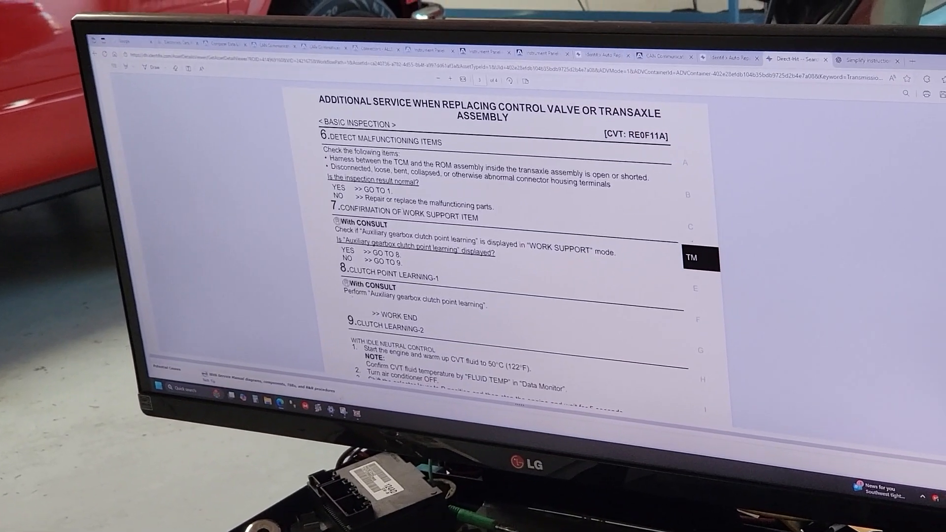
scroll("down", 3)
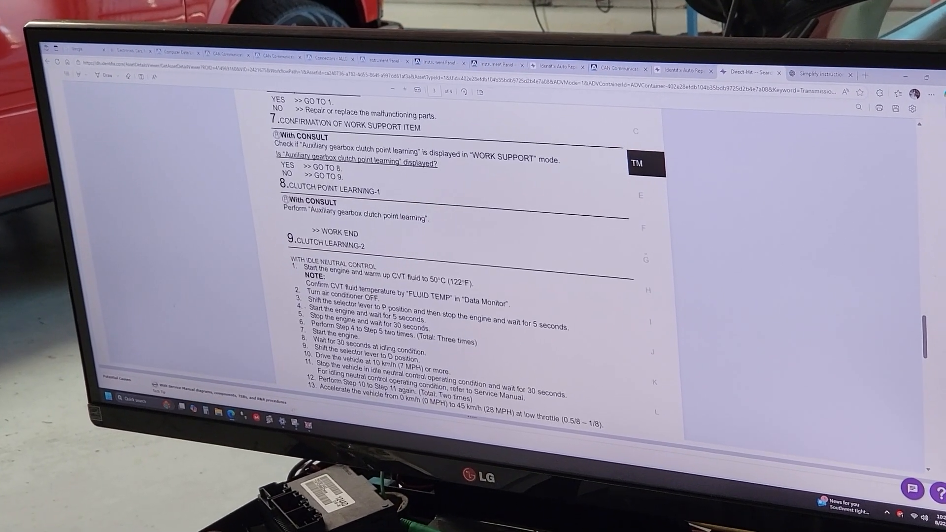
scroll("down", 3)
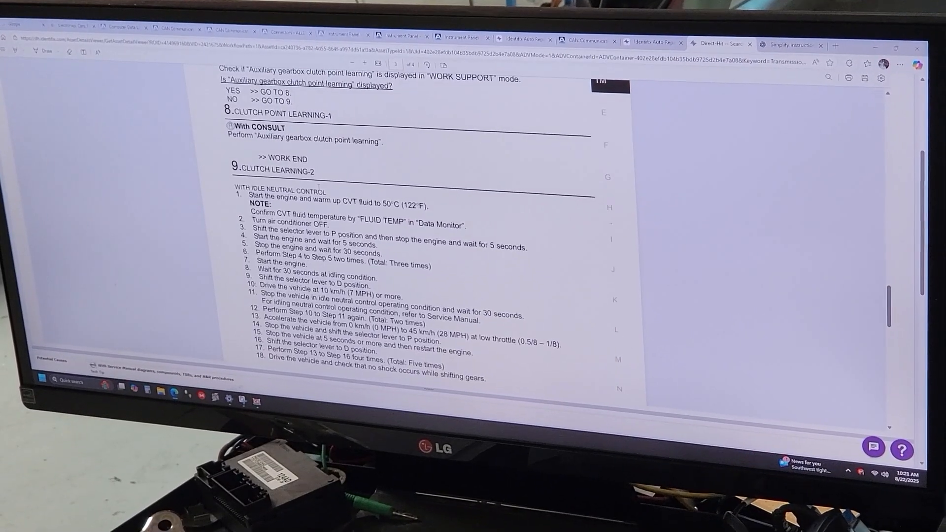
scroll("down", 3)
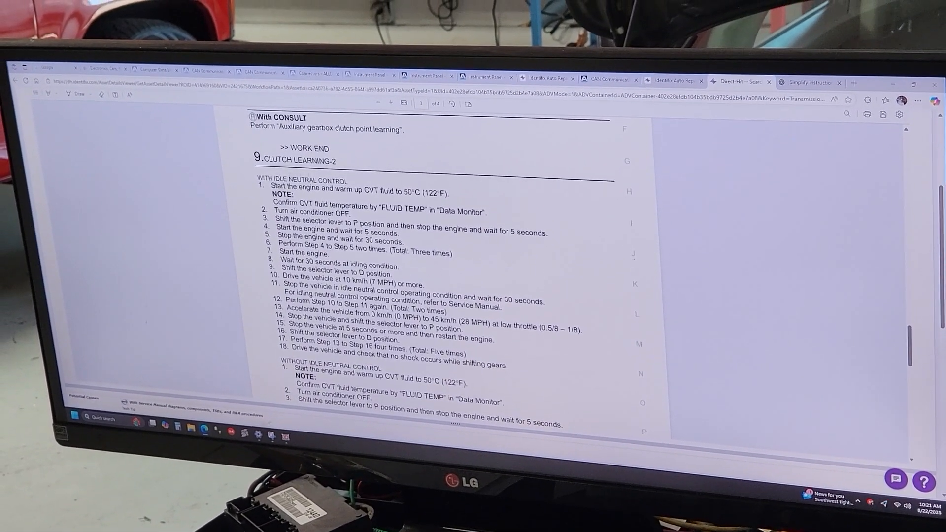
scroll("down", 3)
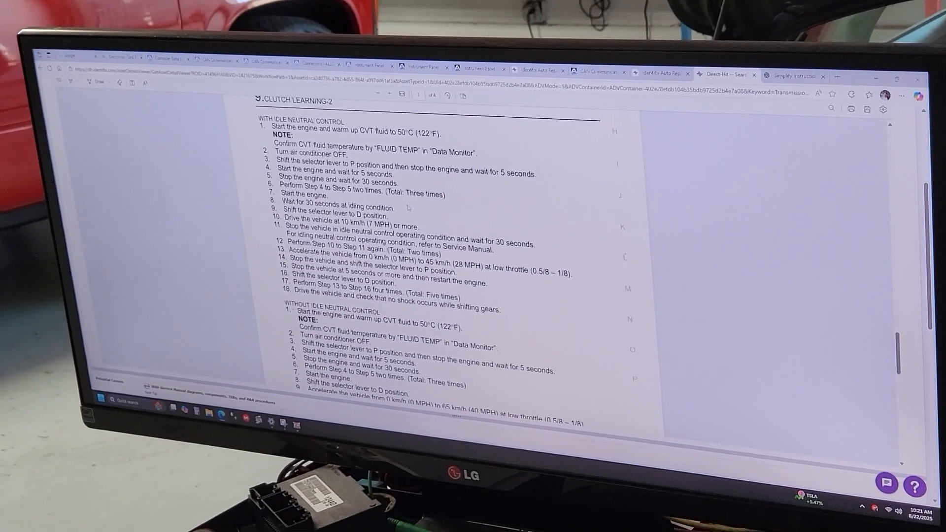
scroll("down", 3)
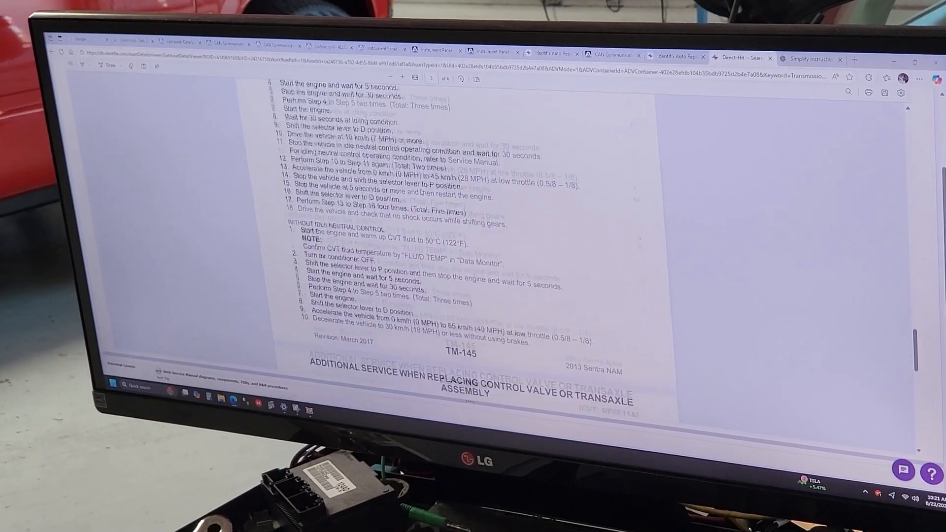
scroll("down", 3)
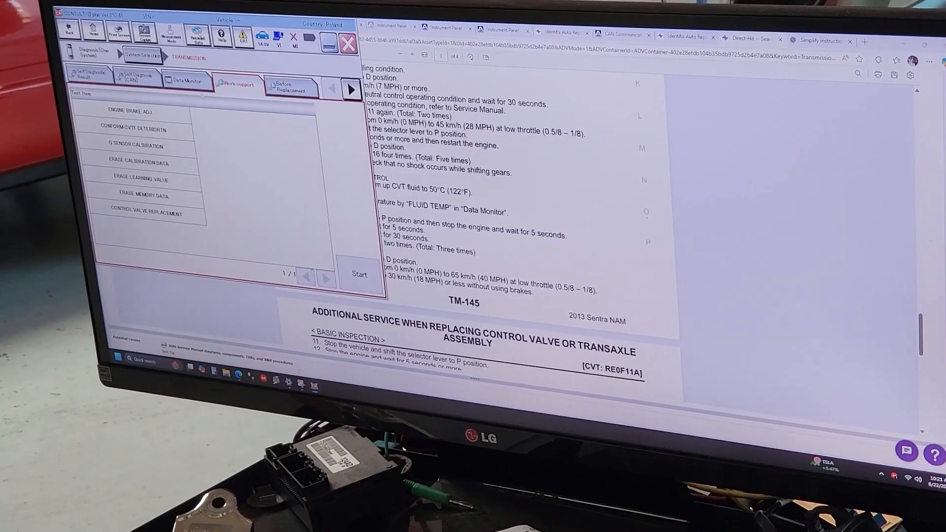
View the Transmission Data Monitor in CONSULT, then minimize it to return to the manual.
left_click(176, 80)
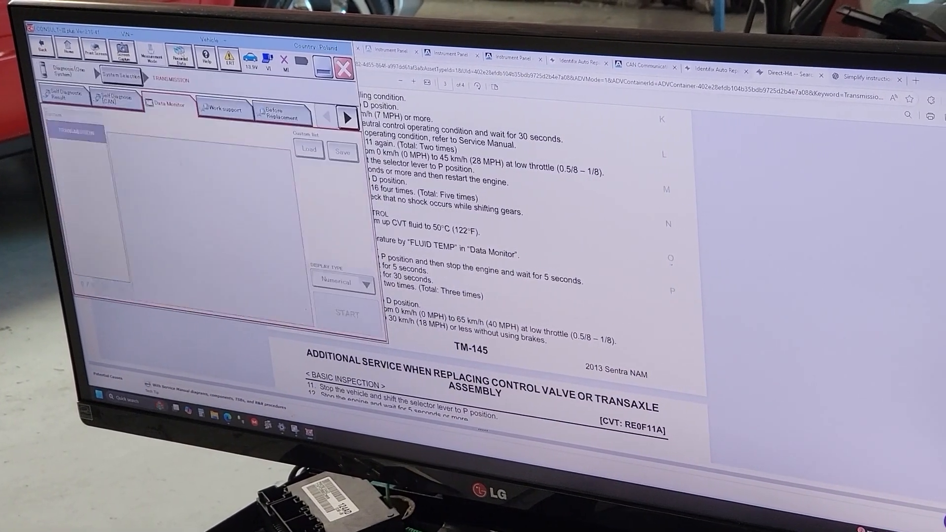
left_click(167, 107)
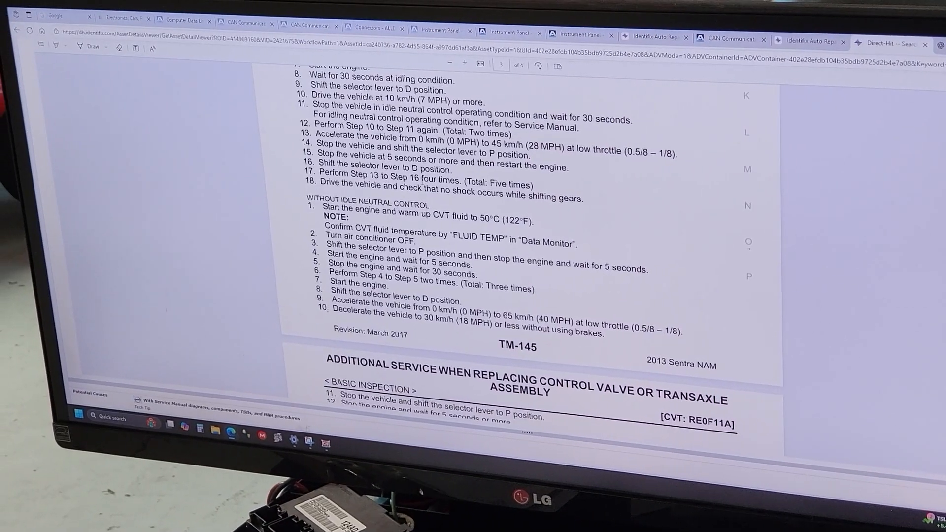
Scroll to the Clutch Learning-2 With Idle Neutral Control steps to select their text.
scroll("down", 3)
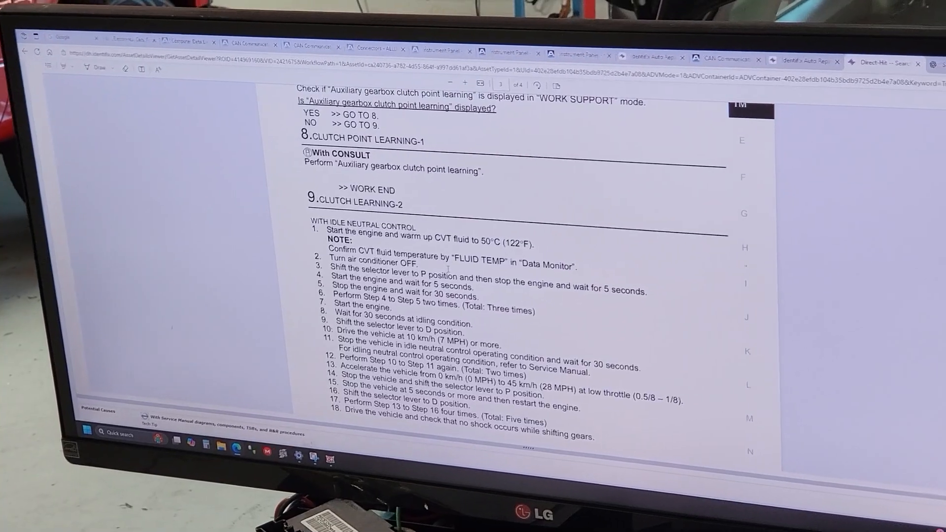
scroll("down", 3)
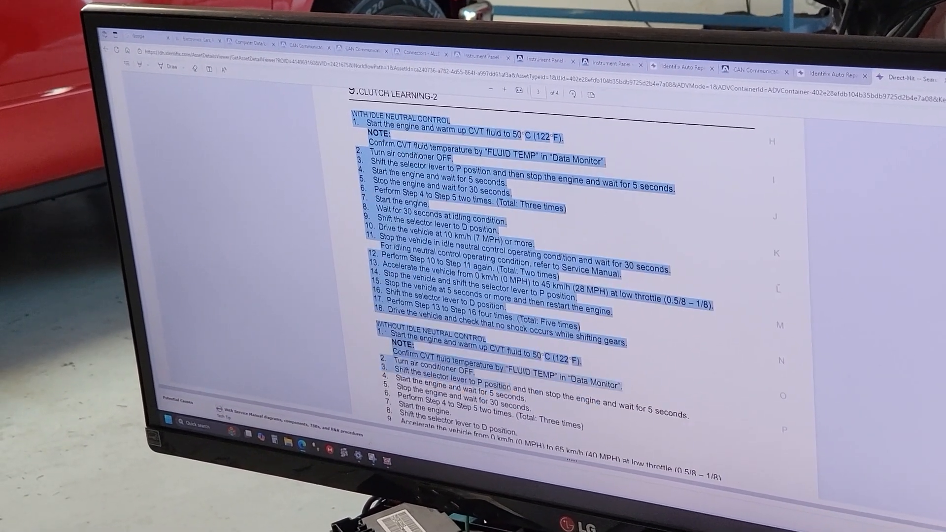
scroll("down", 3)
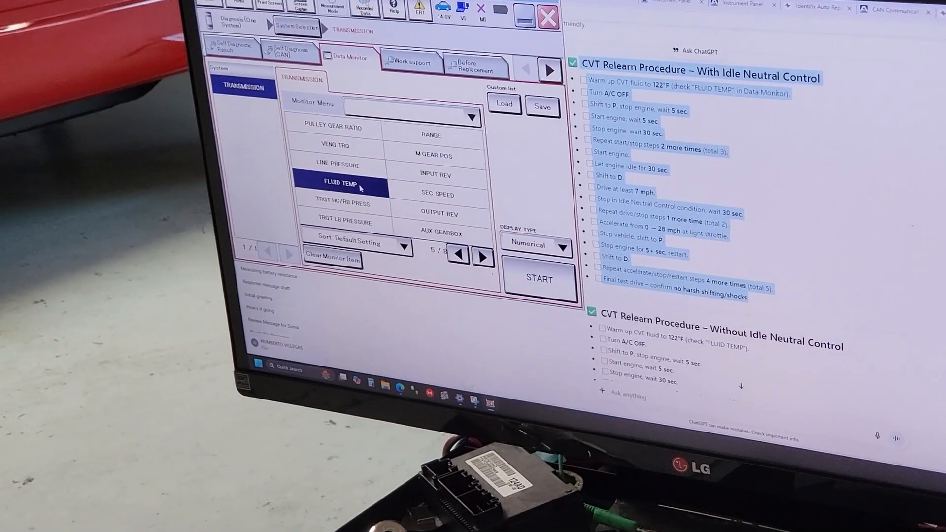
Start live monitoring of FLUID TEMP in Data Monitor, reading 85 °C.
left_click(539, 278)
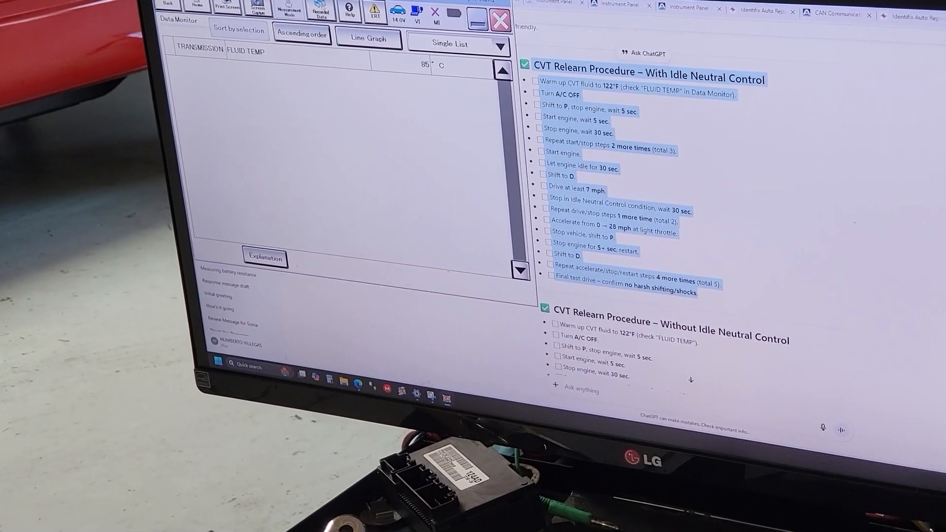
left_click(497, 19)
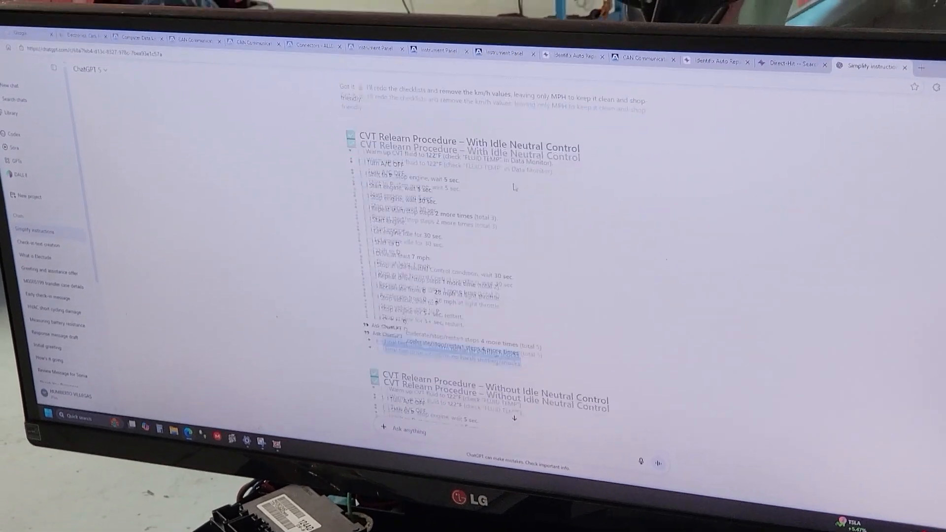
Scroll through ChatGPT's regenerated MPH-only relearn checklist to its printable-checklist offer.
scroll("down", 3)
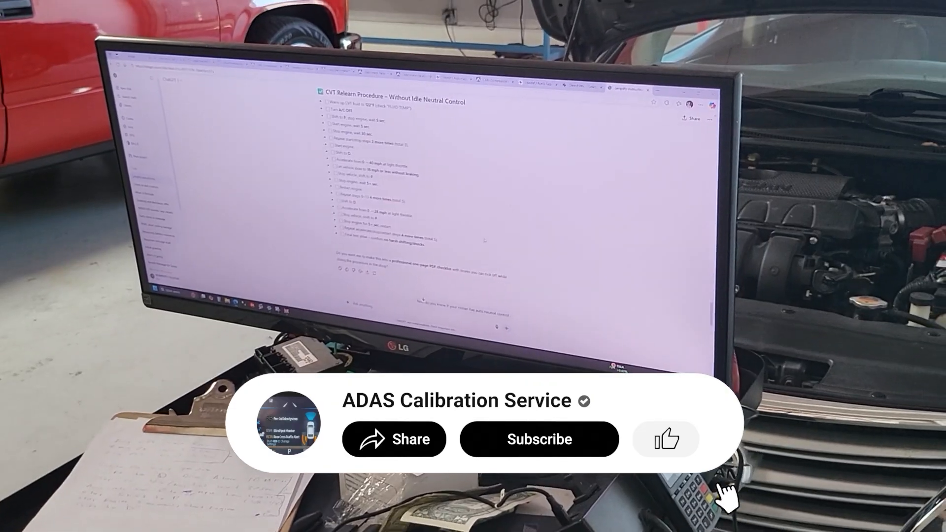
left_click(539, 438)
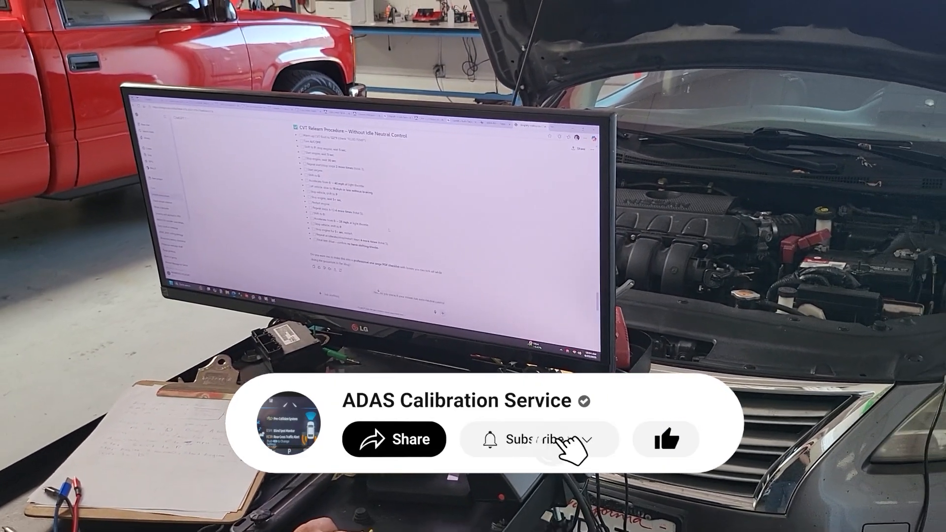
left_click(538, 439)
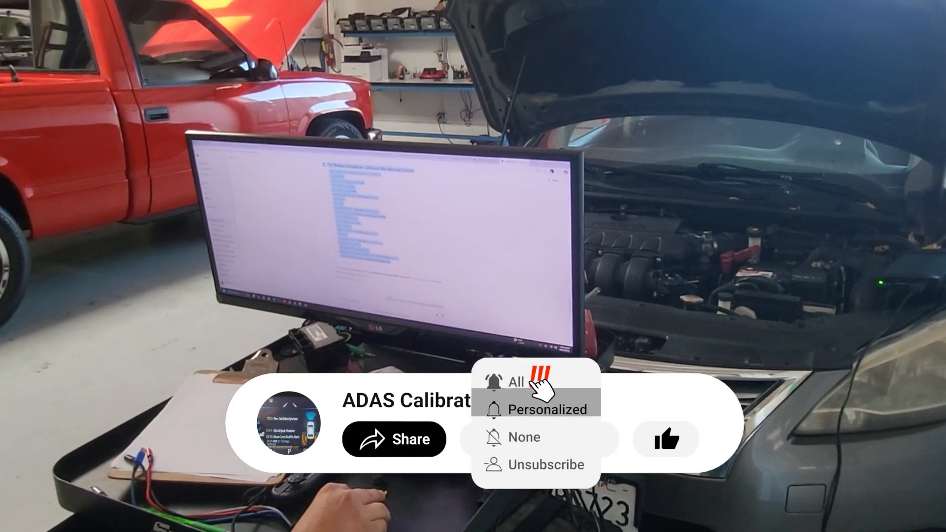
left_click(515, 383)
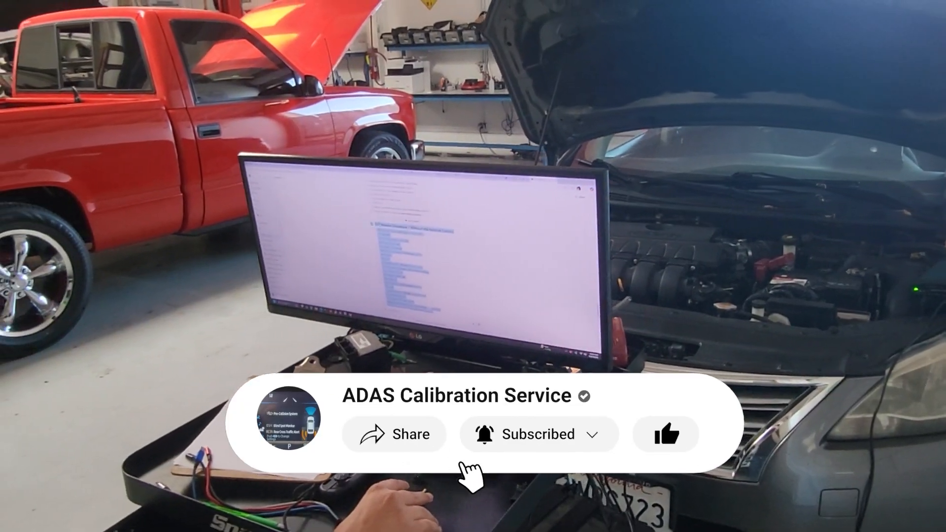